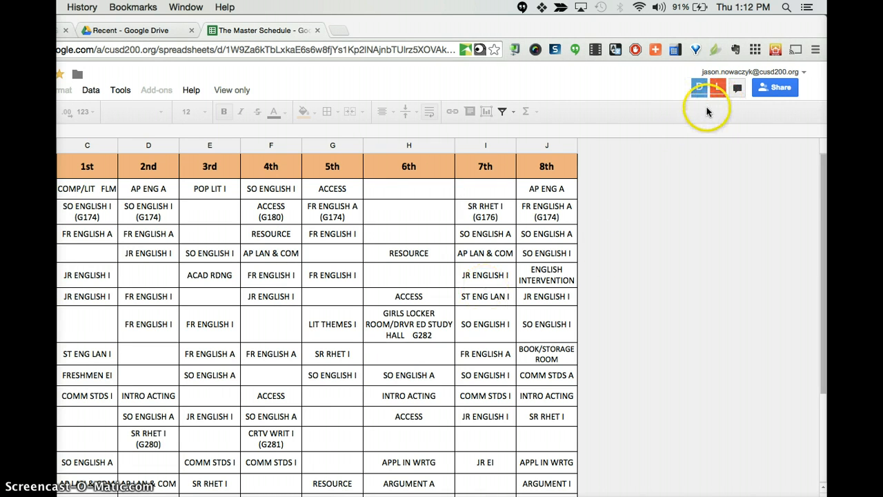
mouse_move(710, 109)
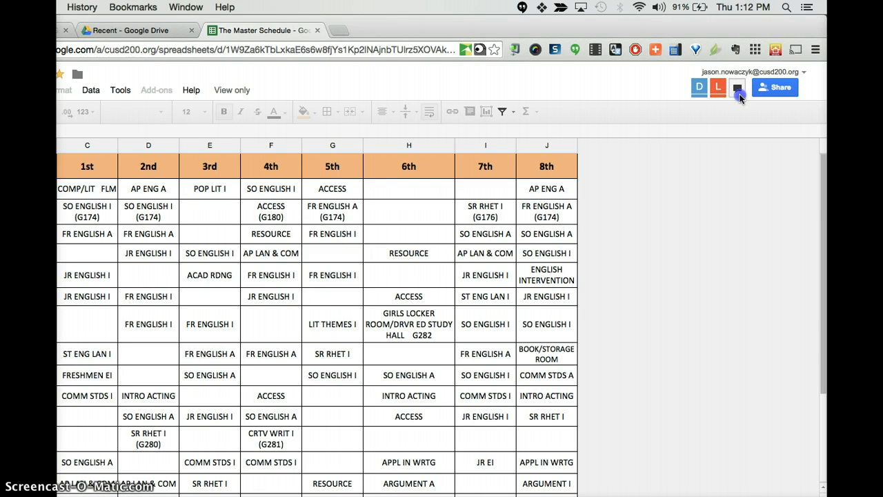
Step: Open a group chat with the Master Schedule's two other viewers via the chat icon beside the avatars
left_click(738, 87)
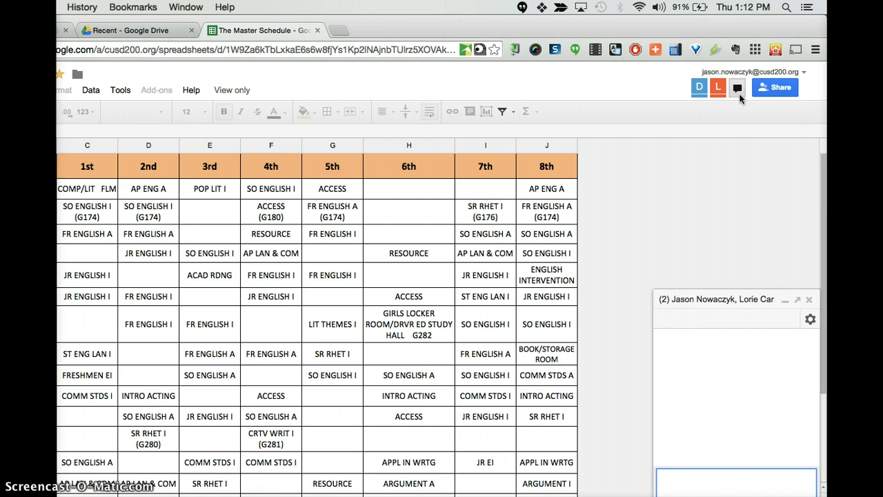